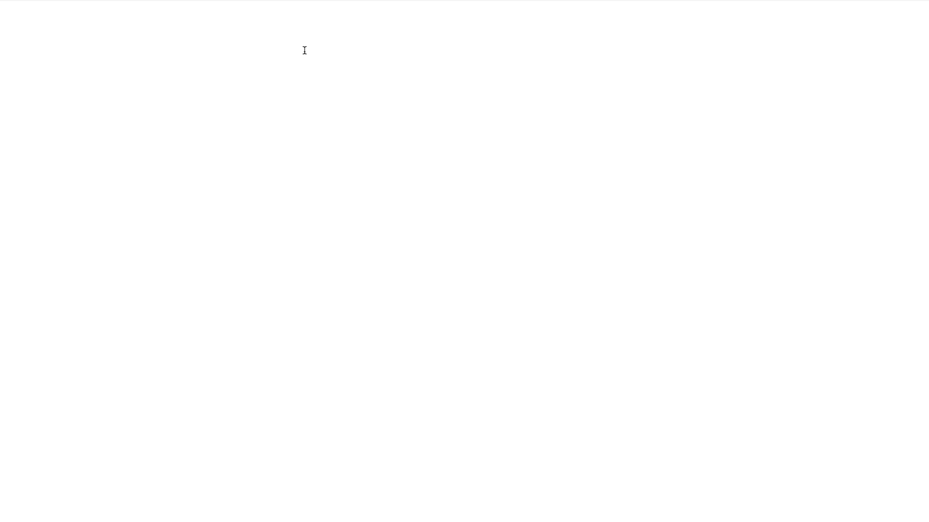
Step: Title the page 'ML/DL environment setup for managers & practitioners'
type("ML/DL environment setup")
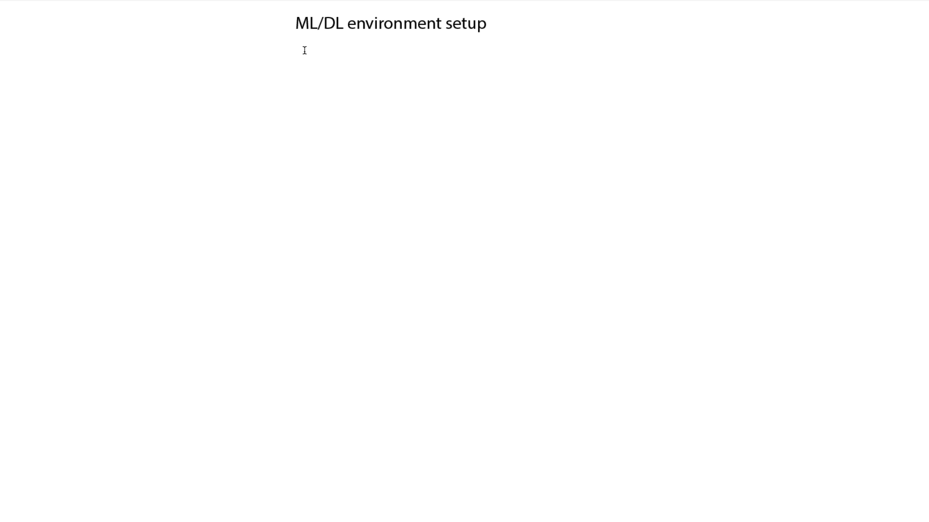
type("for man")
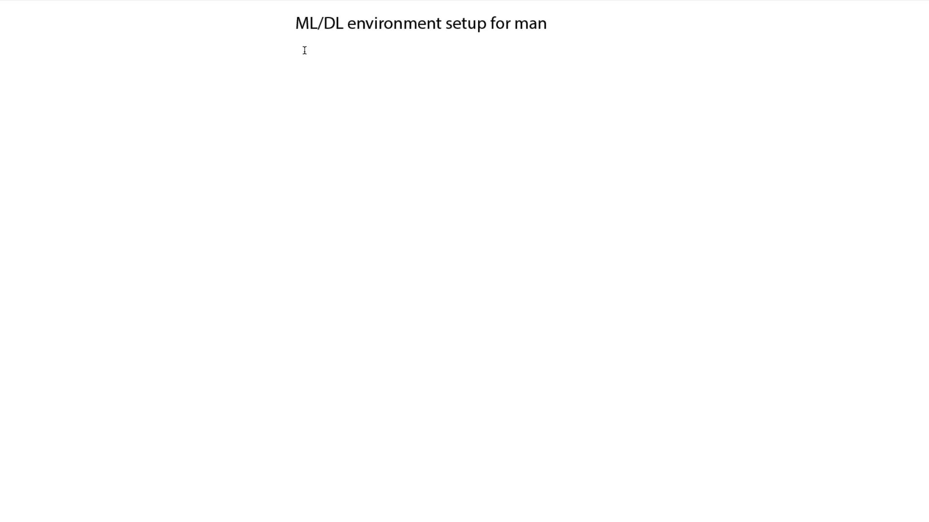
type("agers & r")
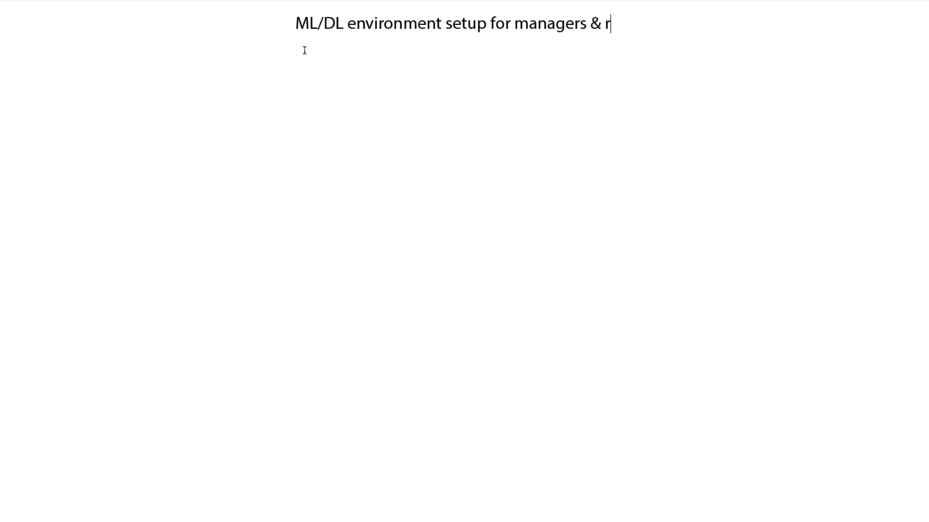
type("practitioners")
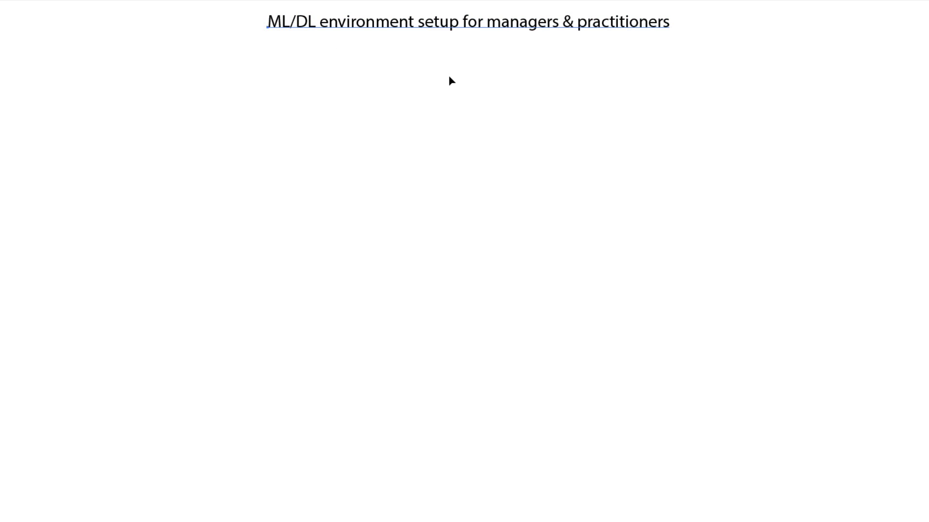
Step: Add the subtitle 'keep it powerful; keep it free; keep it simple' below the title
type("keep it p")
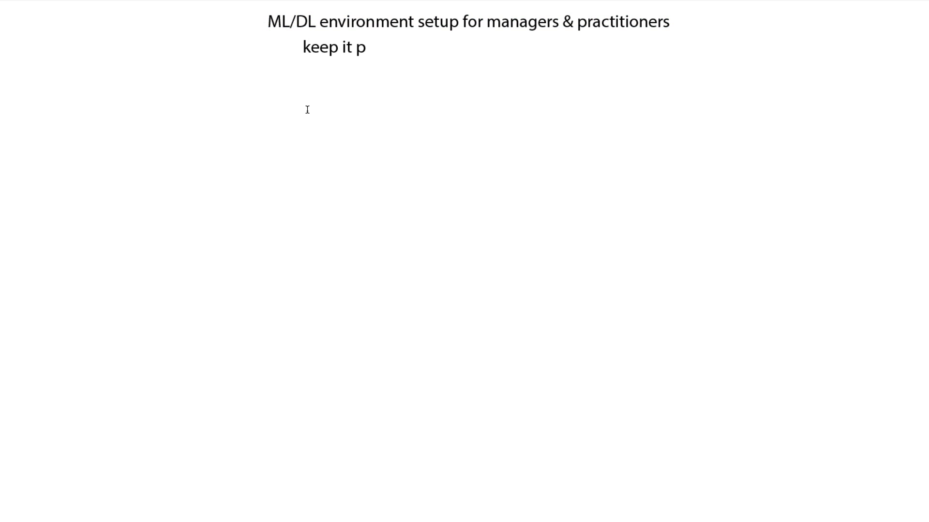
type("owerful; keep it free;")
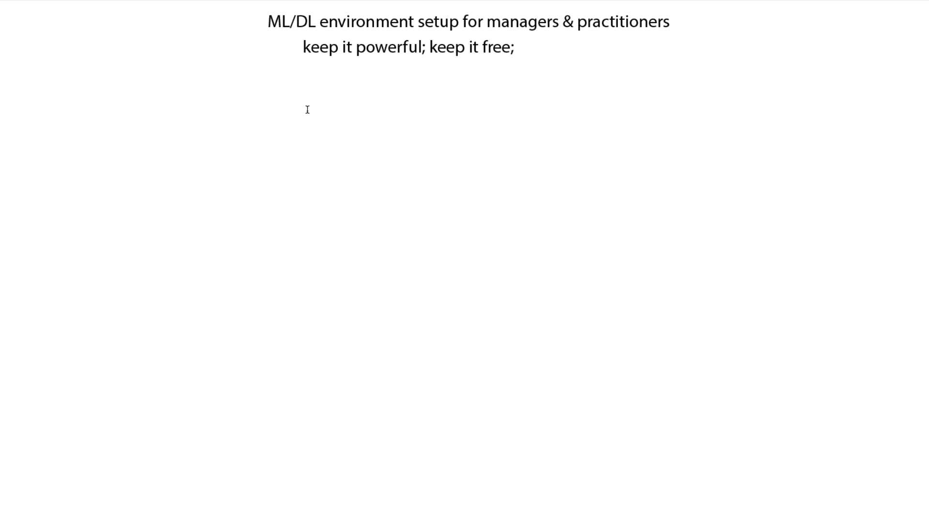
type("keep it simple")
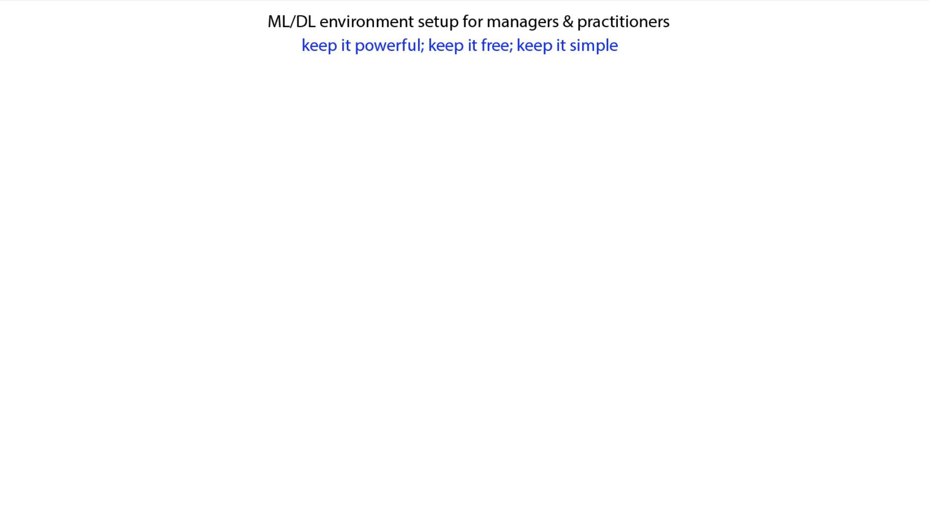
Step: Sketch a Python box with a smaller adjoining R box and label them 'basic language'
left_click_drag(501, 363, 652, 407)
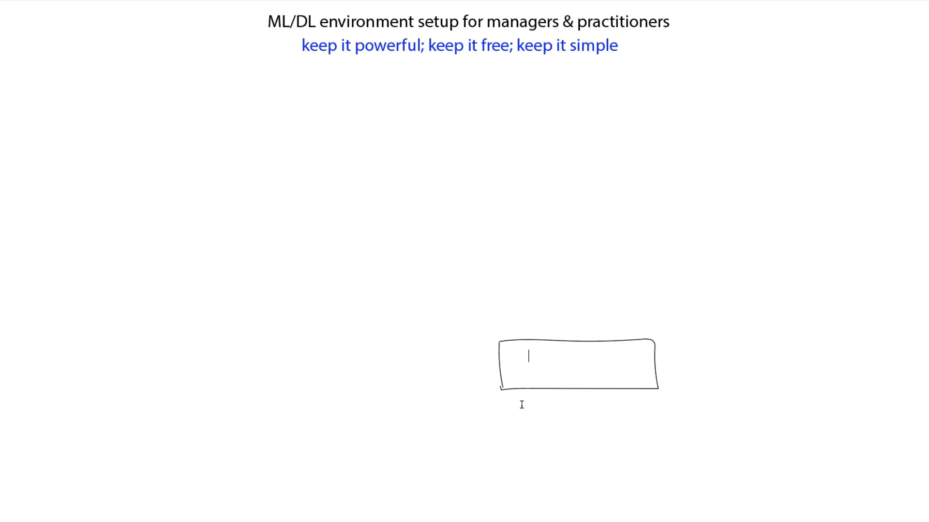
type("Python")
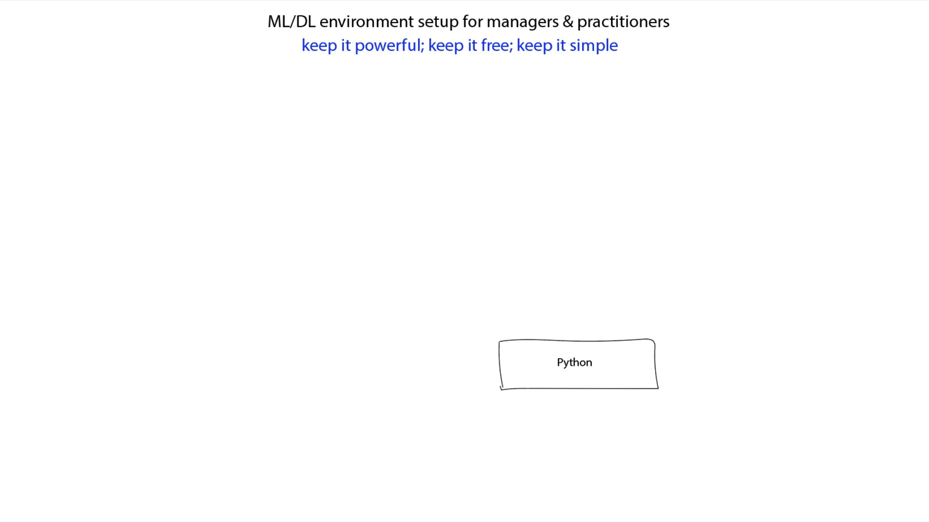
left_click_drag(655, 341, 705, 380)
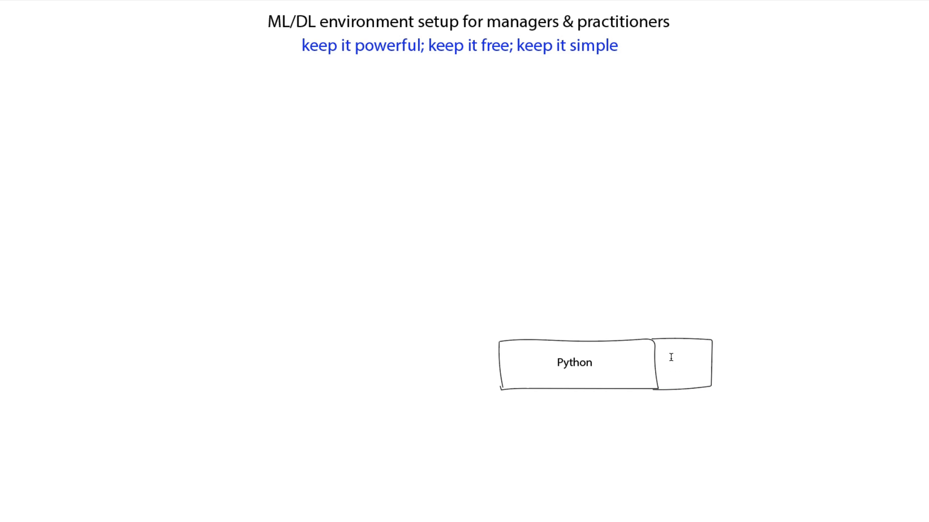
type("R")
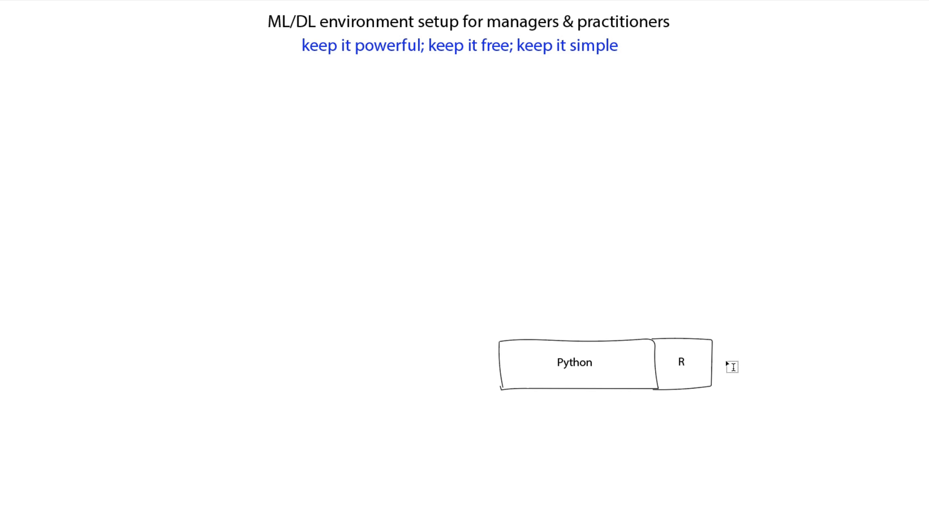
type("baa")
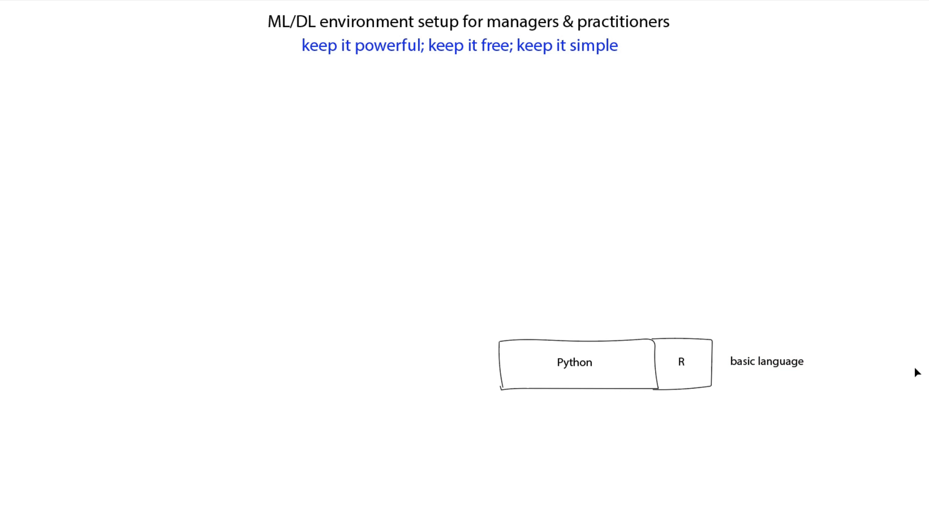
Step: Stack NumPy and SciPy boxes above Python, labelled numerical and scientific packages
left_click_drag(494, 341, 651, 298)
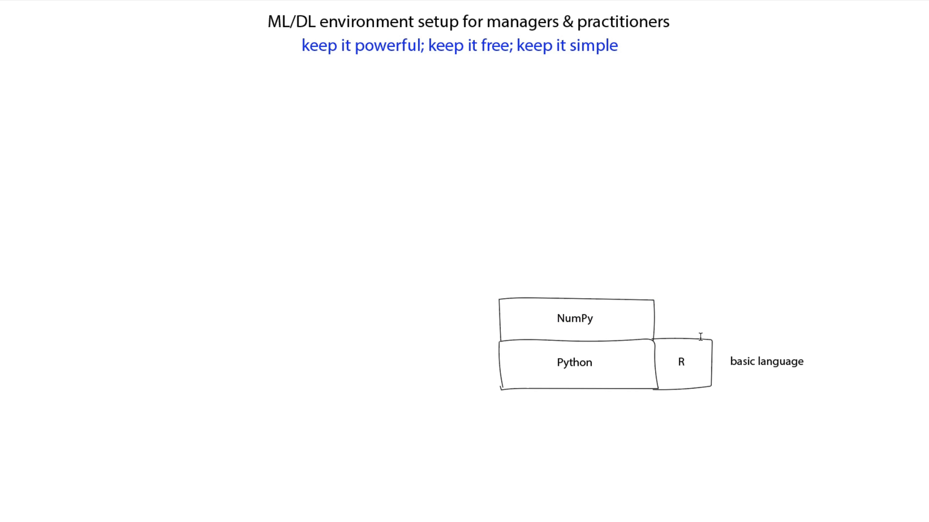
type("numerical package")
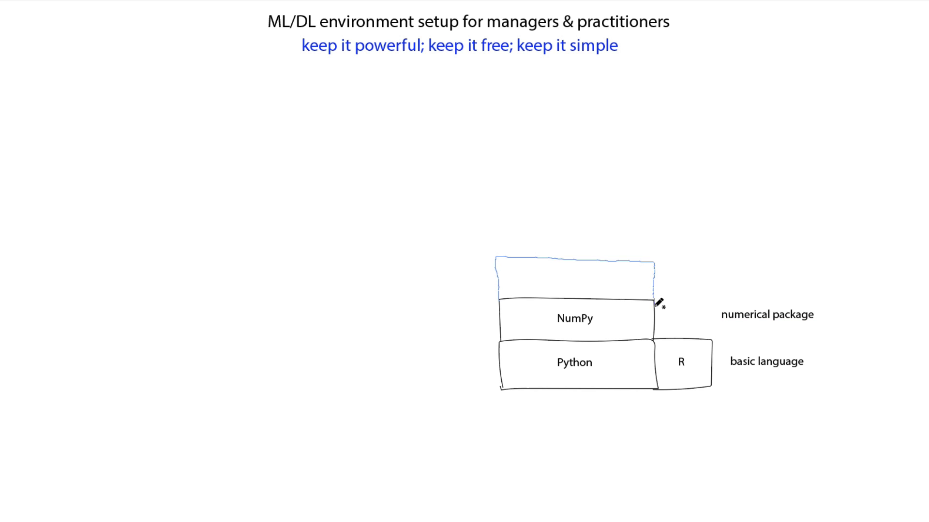
type("SciPy")
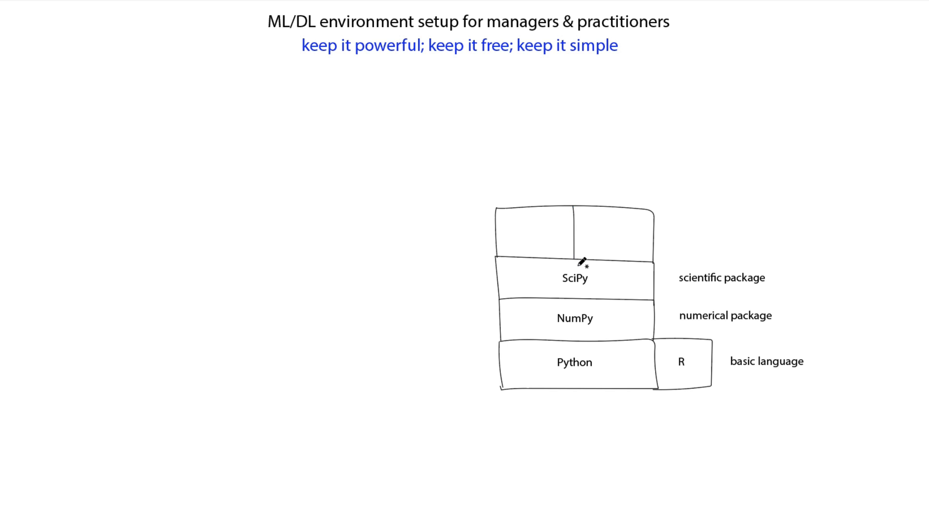
Step: Add a scikit-learn box on top with an arrow to its 'framework for ML' label
type("scikit-le")
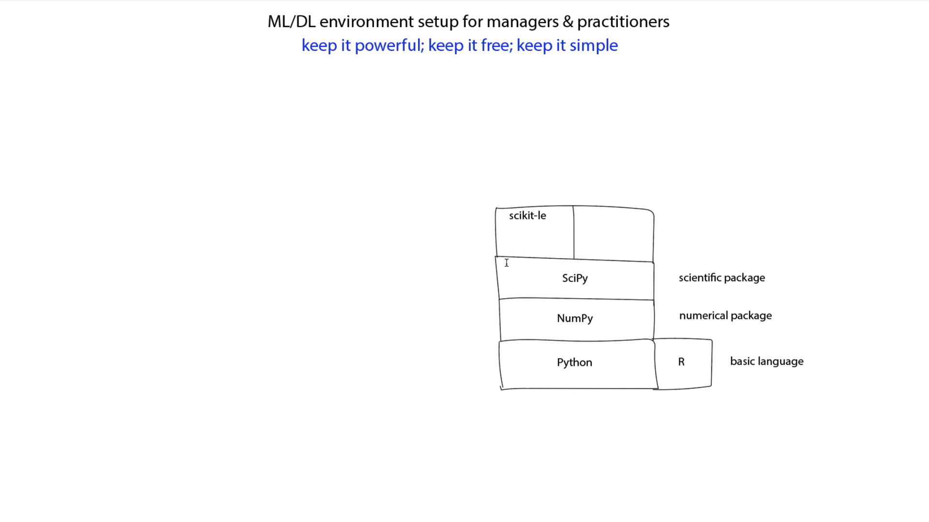
type("arn")
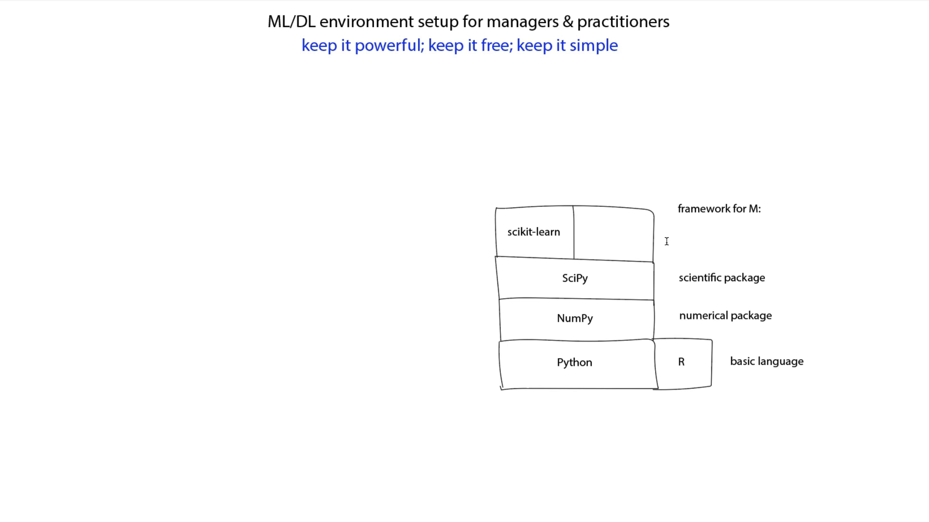
left_click_drag(559, 219, 675, 204)
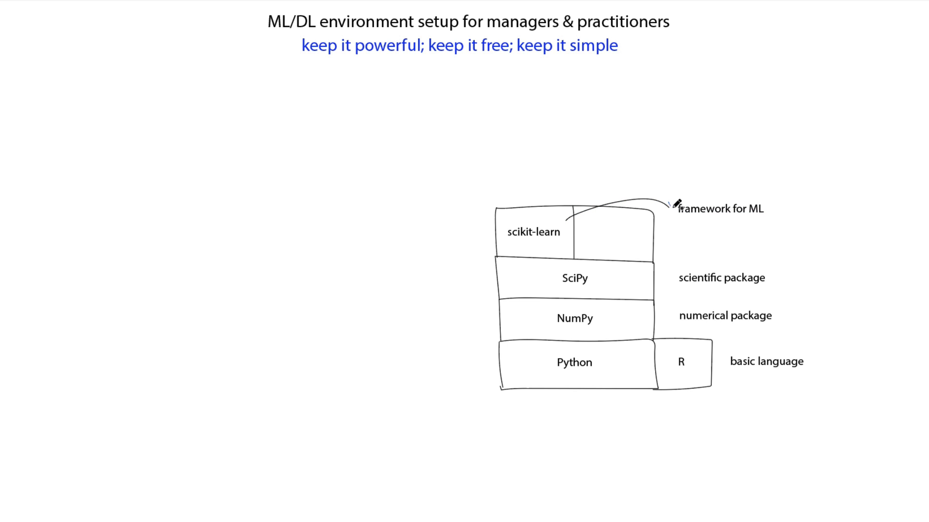
mouse_move(914, 382)
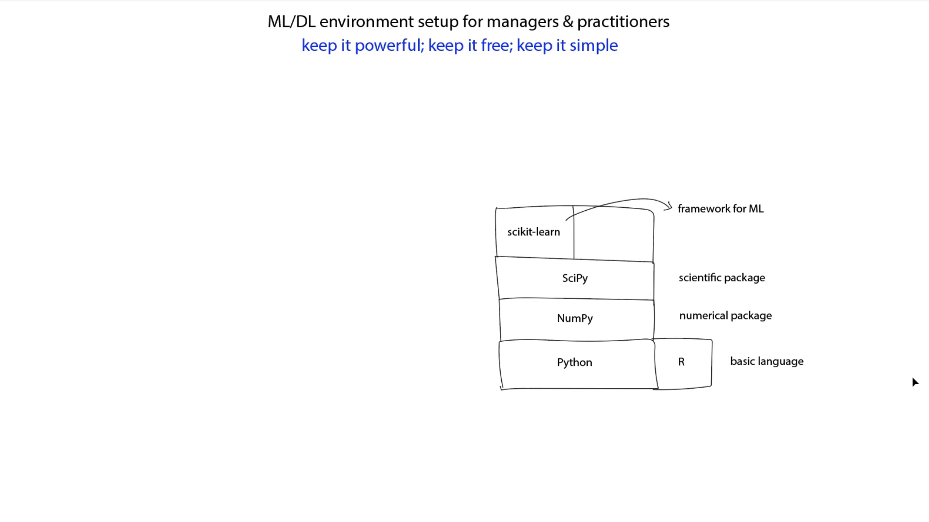
Step: Add a TensorFlow box above scikit-learn with an arrow to 'framework for DL'
type("TensorFlow")
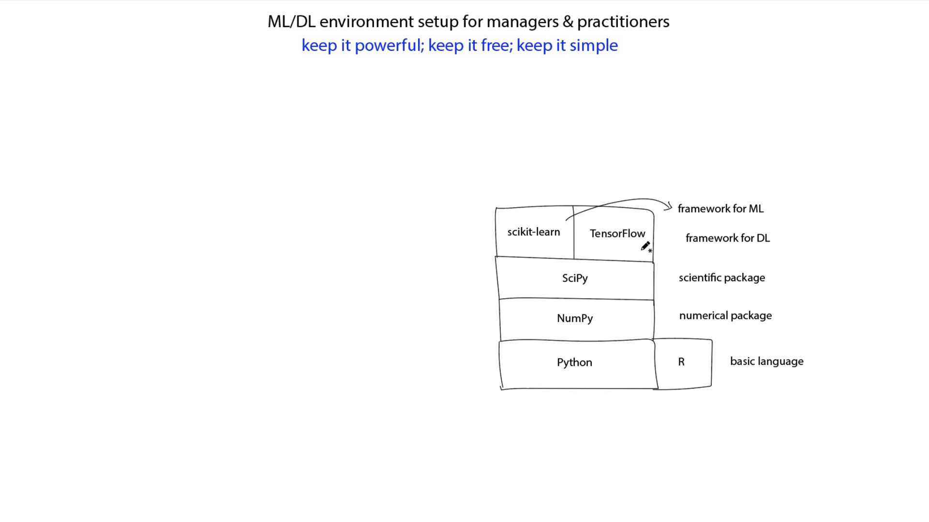
left_click_drag(652, 257, 696, 245)
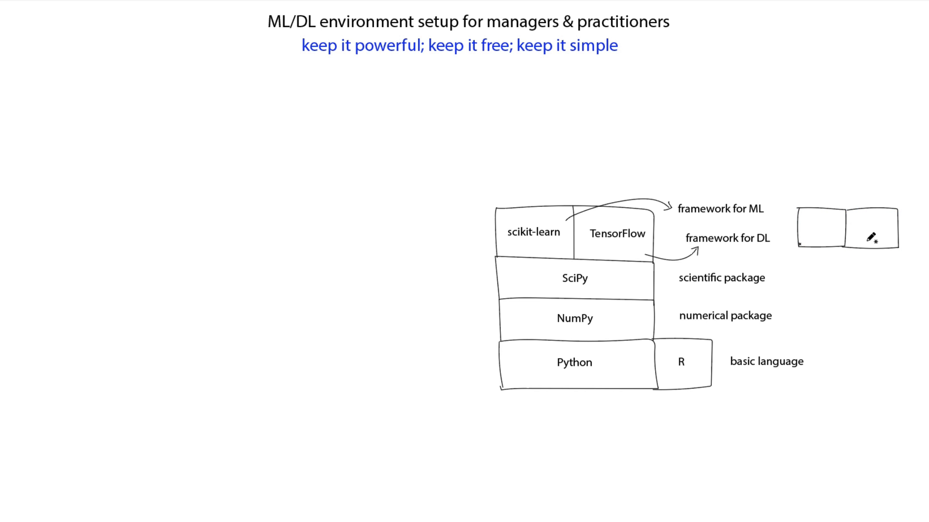
Step: Add Caffe and Theano boxes with an arrow pointing to the 'framework for DL' label
type("caffe")
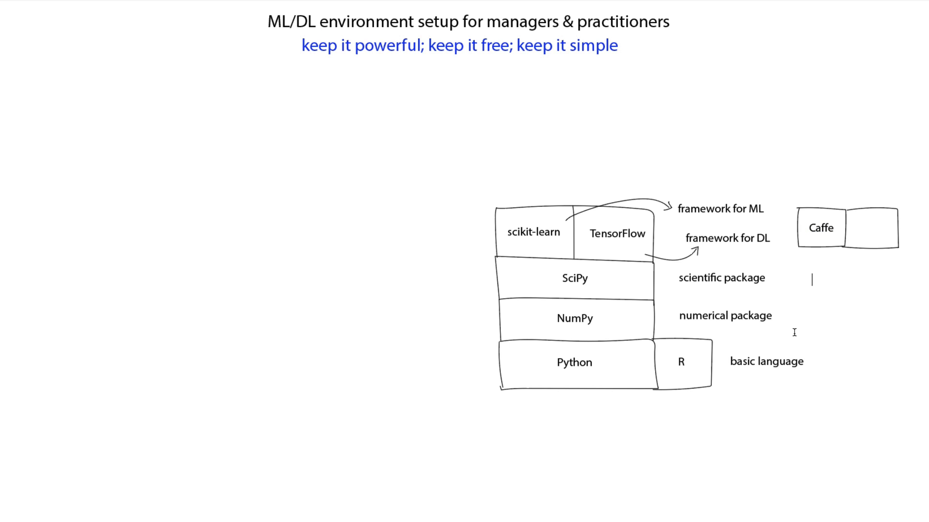
type("Theano")
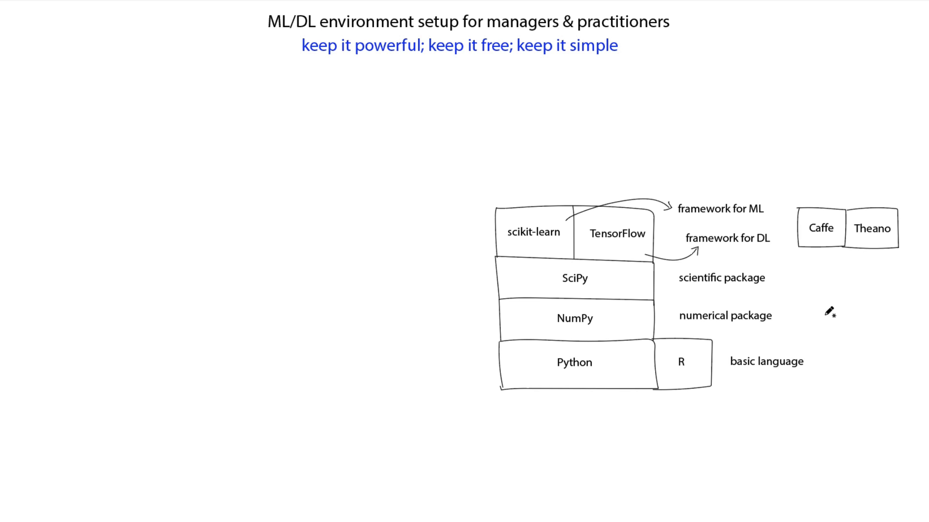
left_click_drag(836, 285, 765, 252)
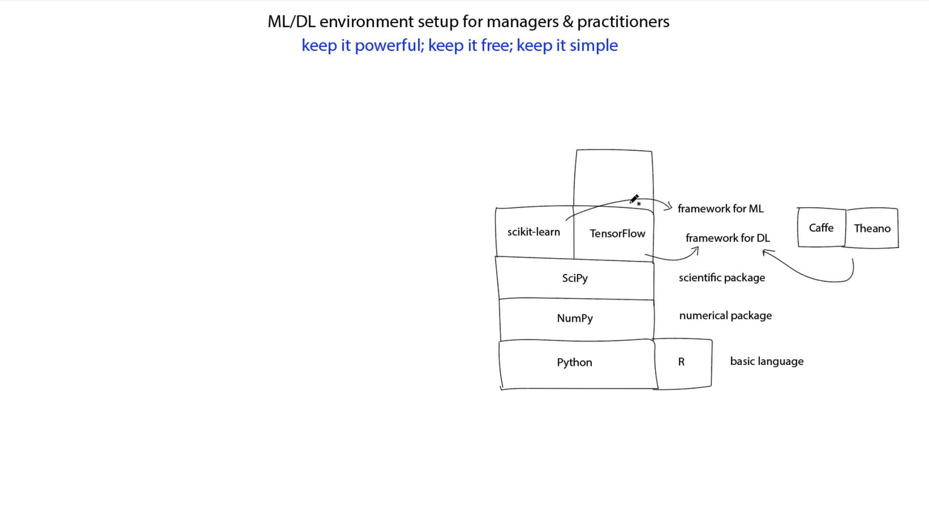
Step: Label the top box Keras and arrow it to its 'easier DL framework' label
type("Keras")
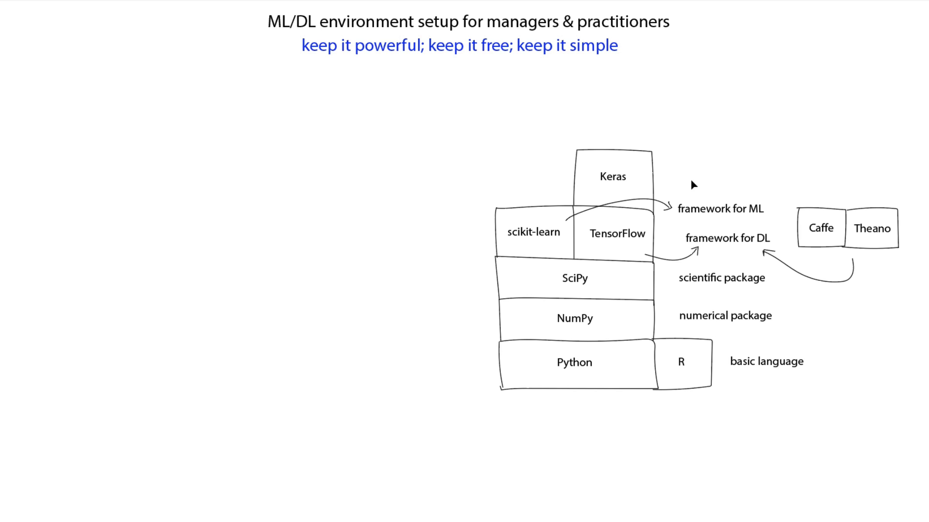
type("easier DL framework")
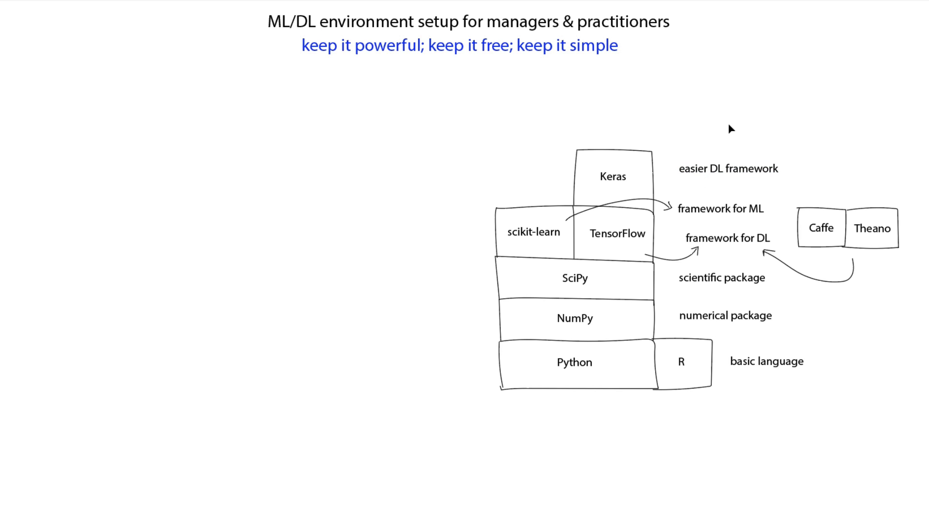
left_click_drag(643, 172, 708, 151)
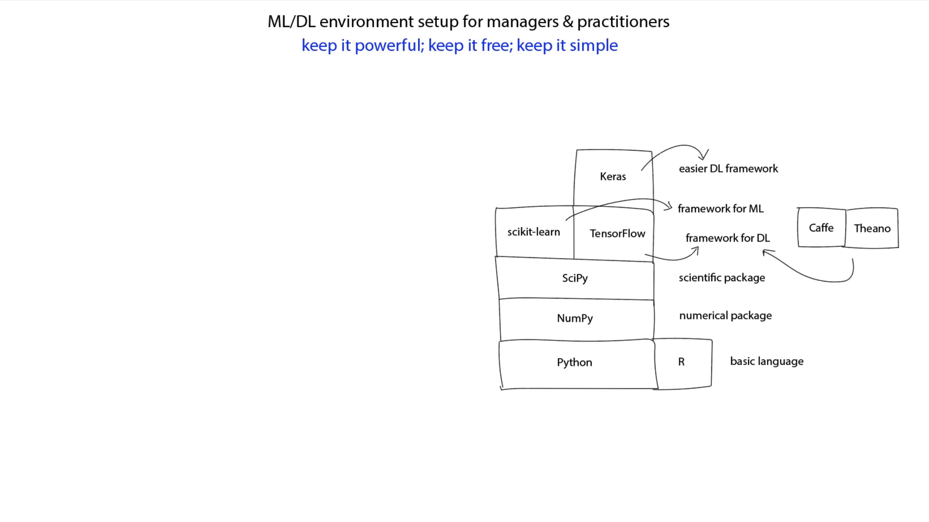
mouse_move(918, 249)
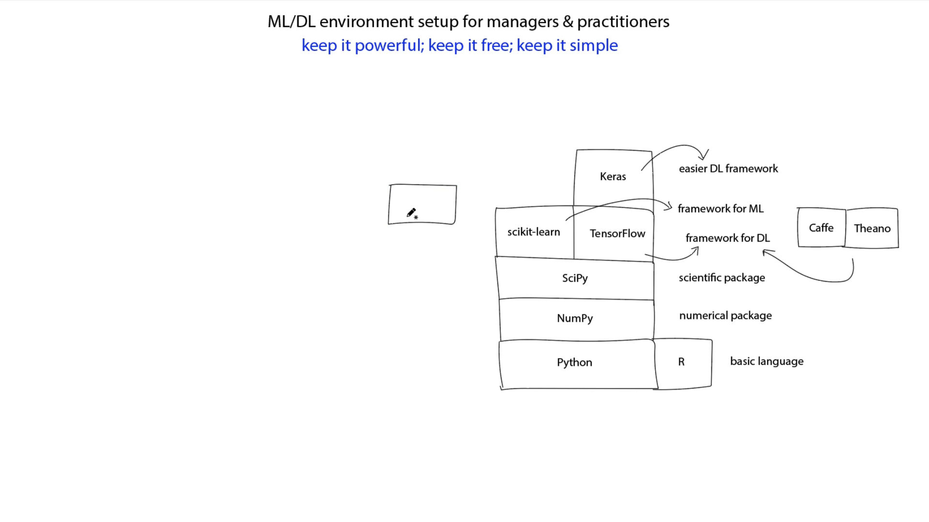
Step: Label the side boxes matplotlib and pandas and write 124,000 beneath Python
type("matplot")
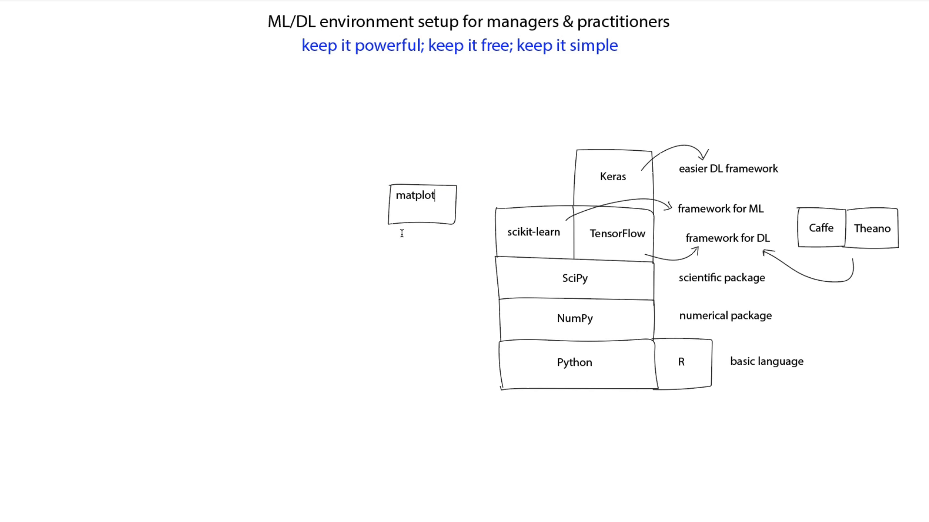
key("BackSpace")
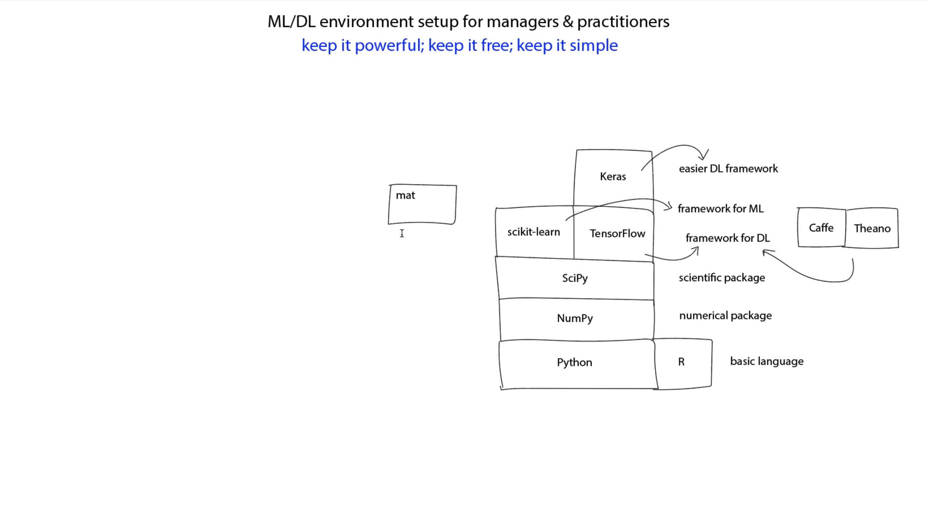
type("plotlib")
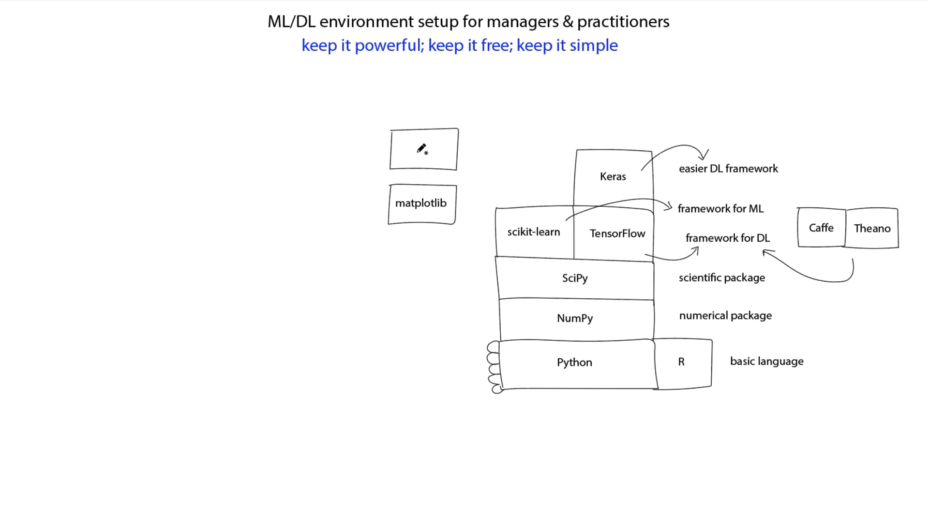
type("p")
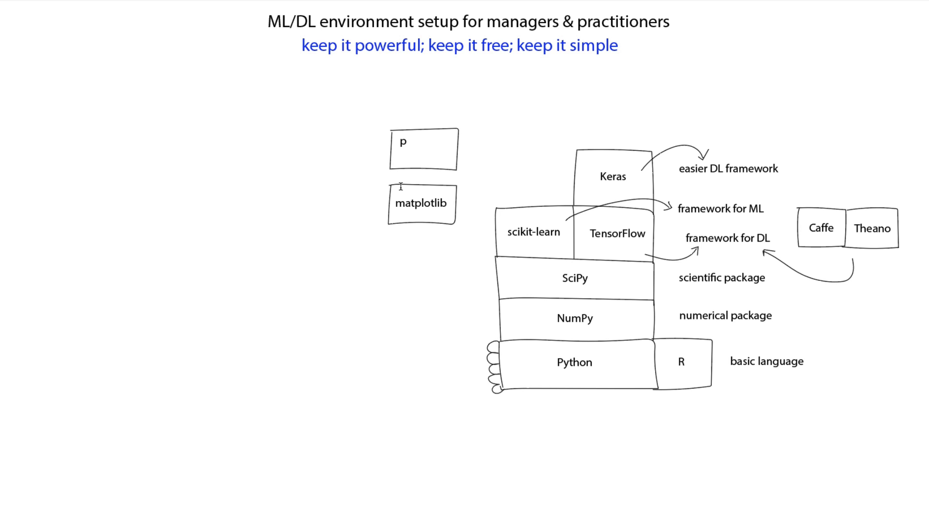
type("andas")
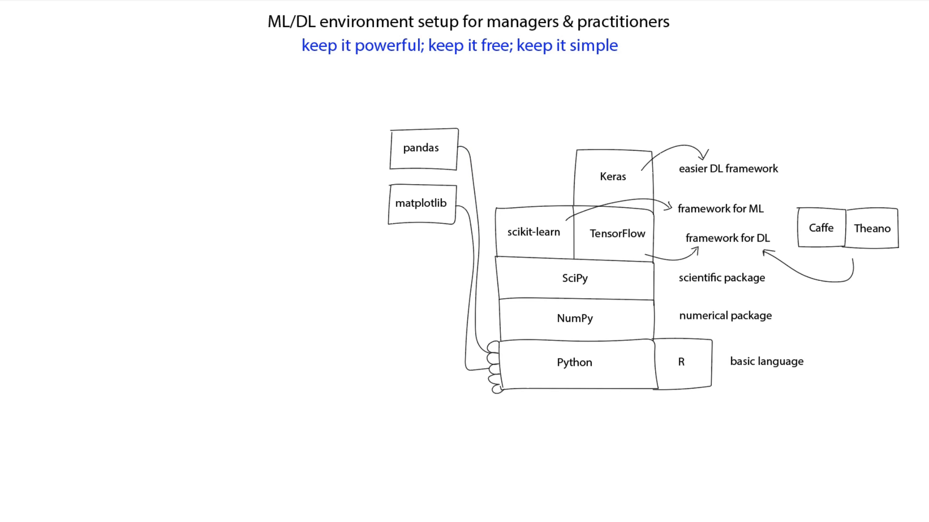
mouse_move(498, 485)
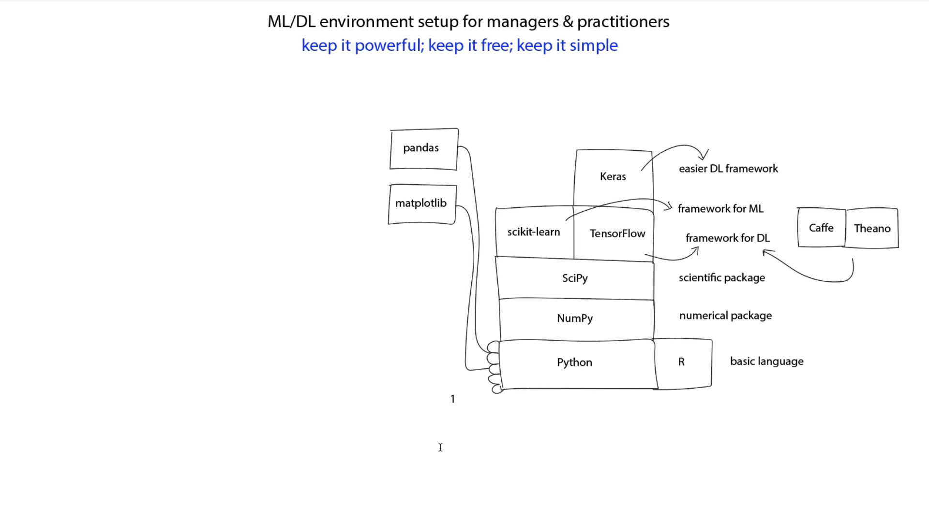
type("124,000")
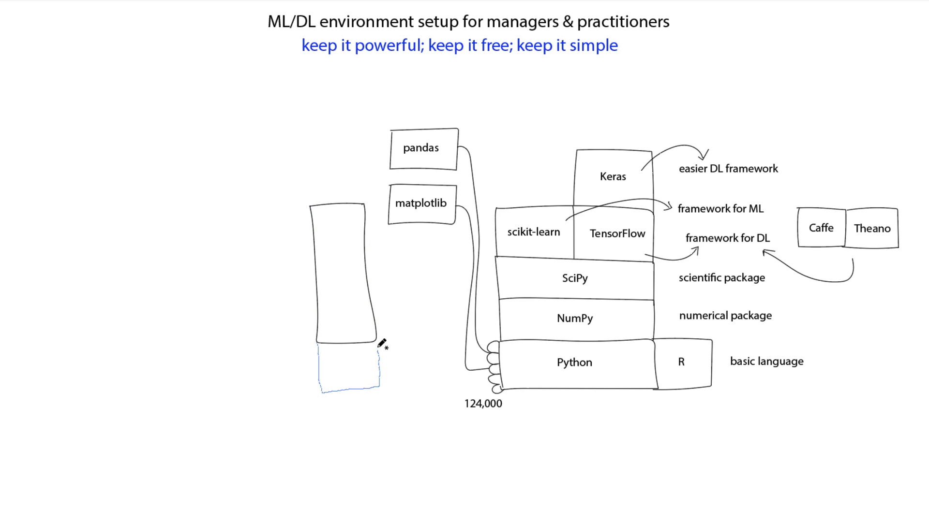
Step: Label the tall left box openCV and the smaller box beneath it C
type("open")
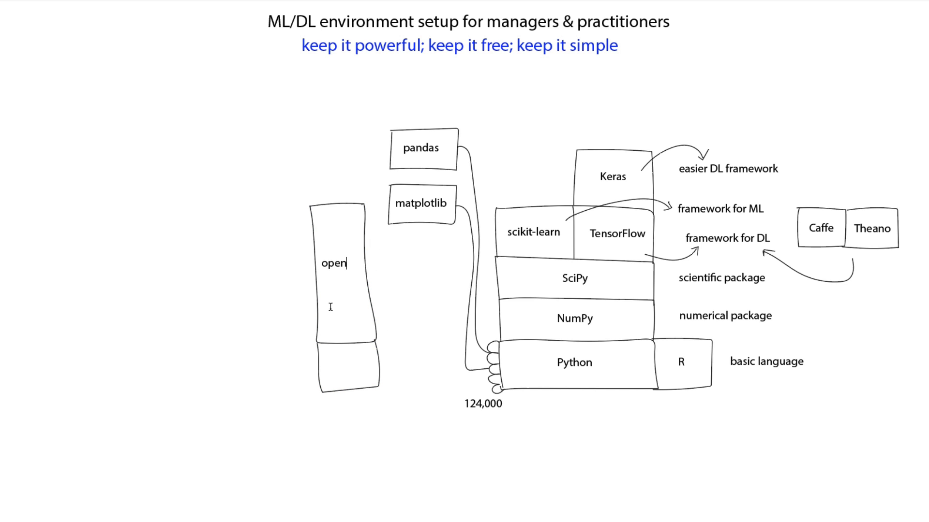
type("CV")
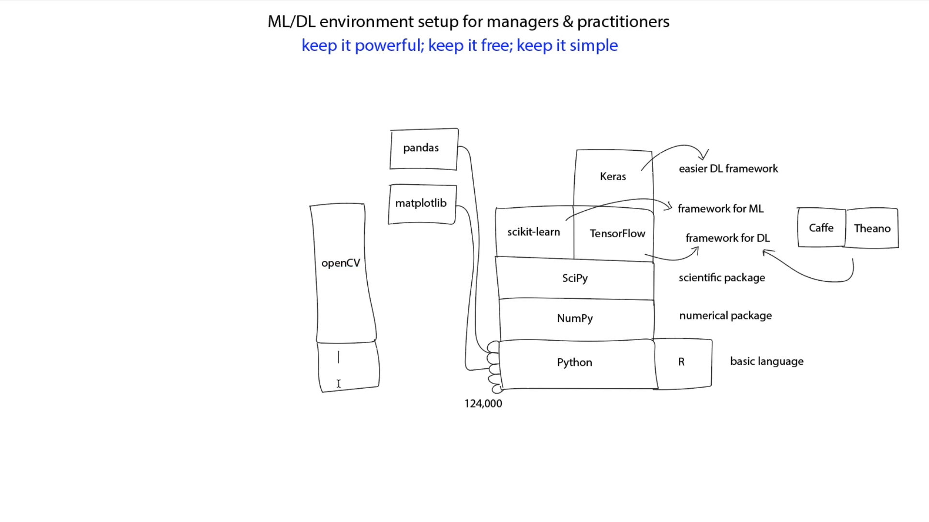
type("C")
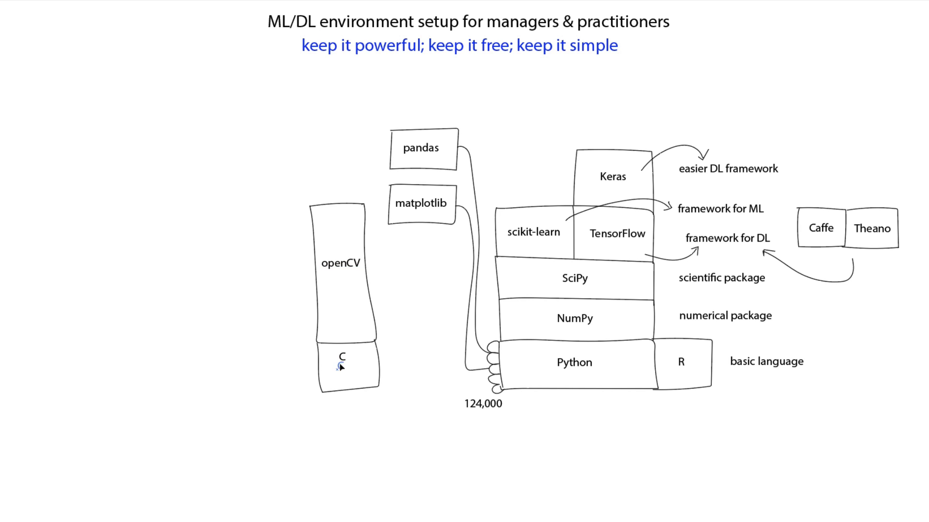
mouse_move(912, 382)
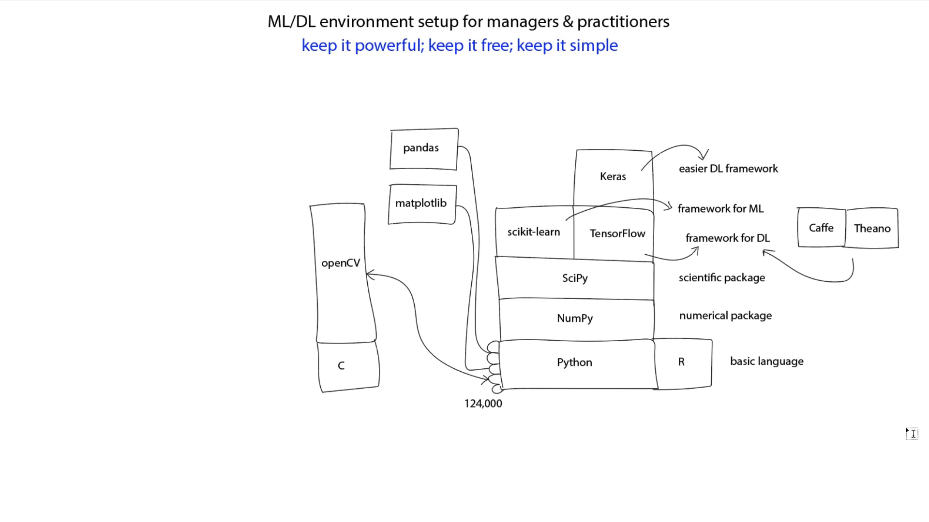
Step: Label openCV 'computer vision' and the coreNLP/Java boxes 'NLP'
type("computer vision")
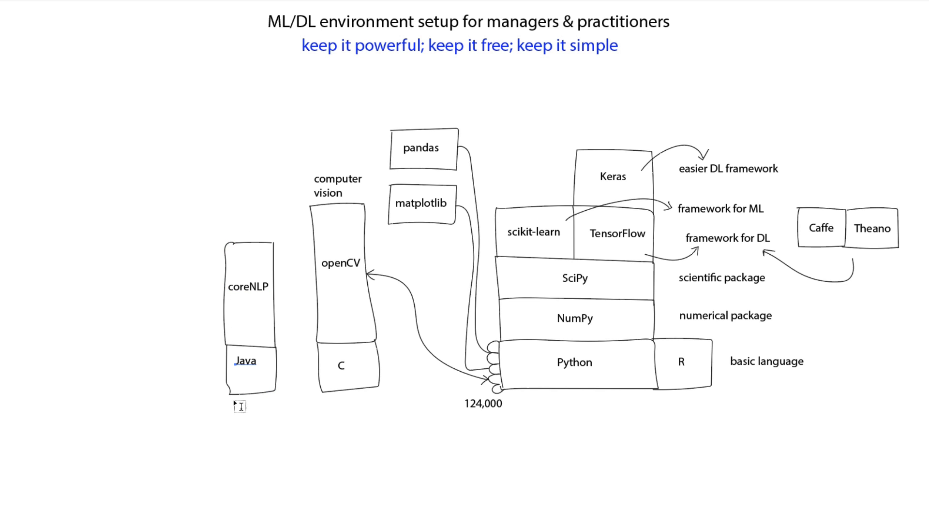
type("NLP")
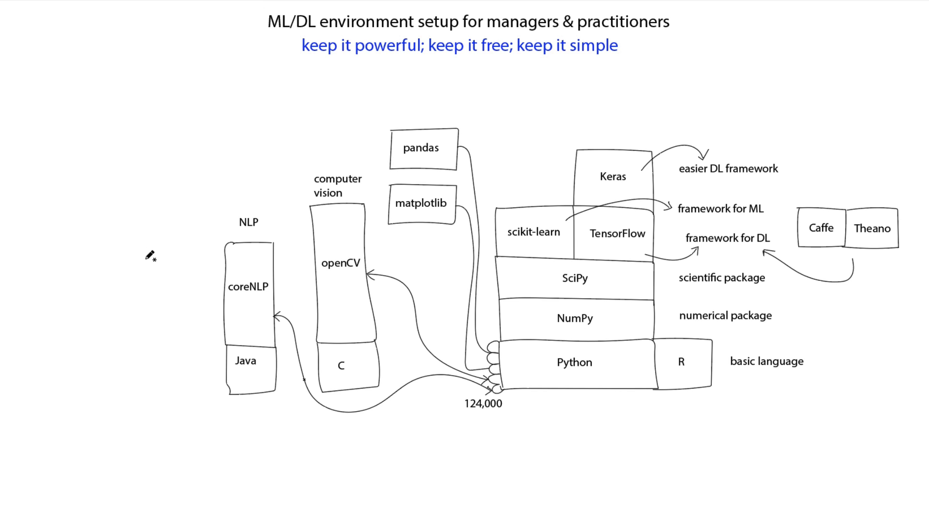
Step: Draw a tall box left of coreNLP and label it speechrecognition
left_click_drag(160, 269, 163, 373)
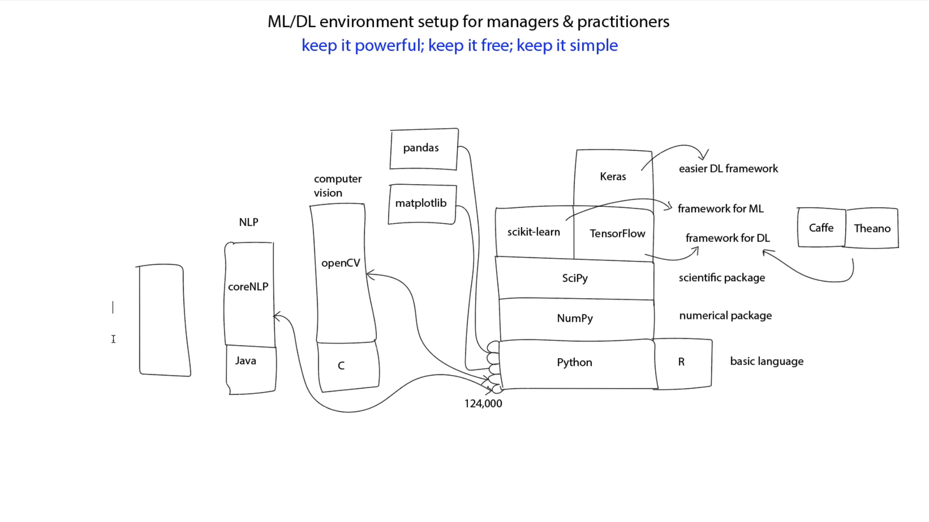
type("speechrecognition")
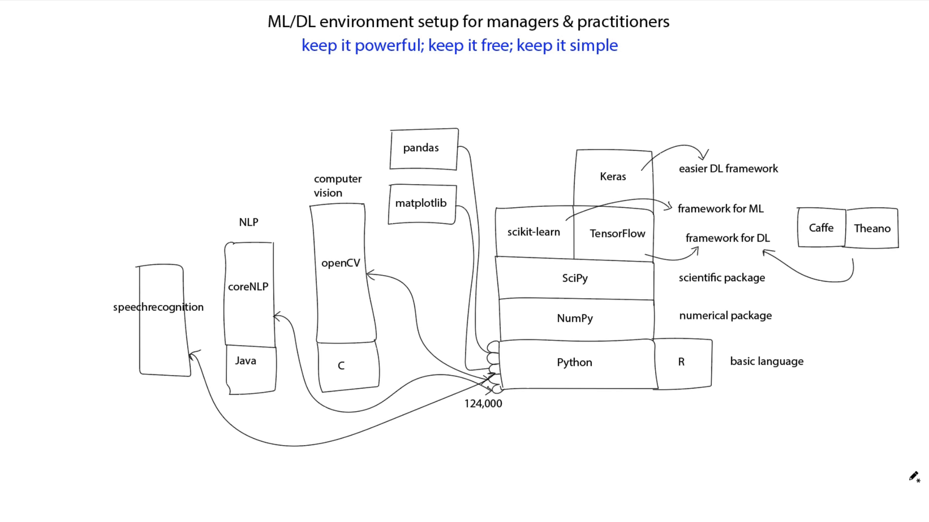
mouse_move(639, 459)
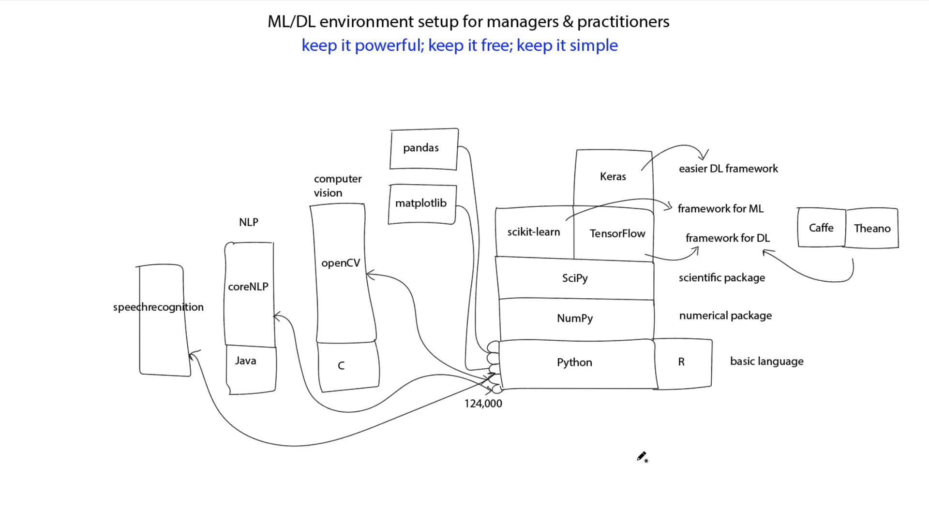
Step: Start the data-source row below Python with csv and an RDMS (Oracle) box
left_click_drag(643, 459, 518, 489)
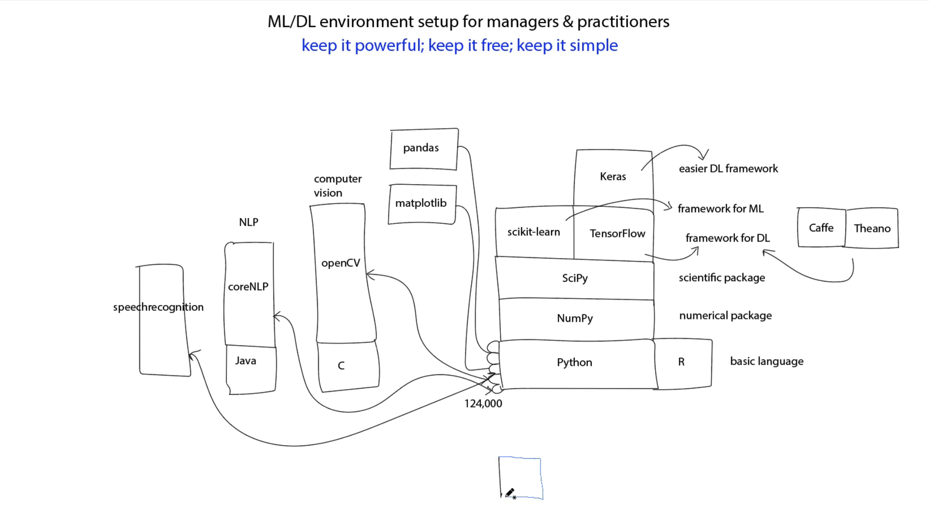
type("csv")
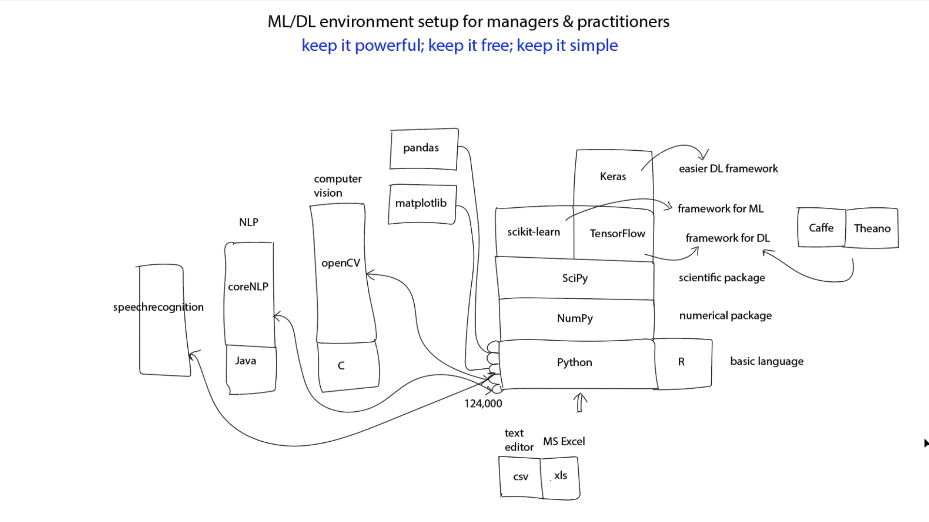
left_click_drag(577, 459, 636, 500)
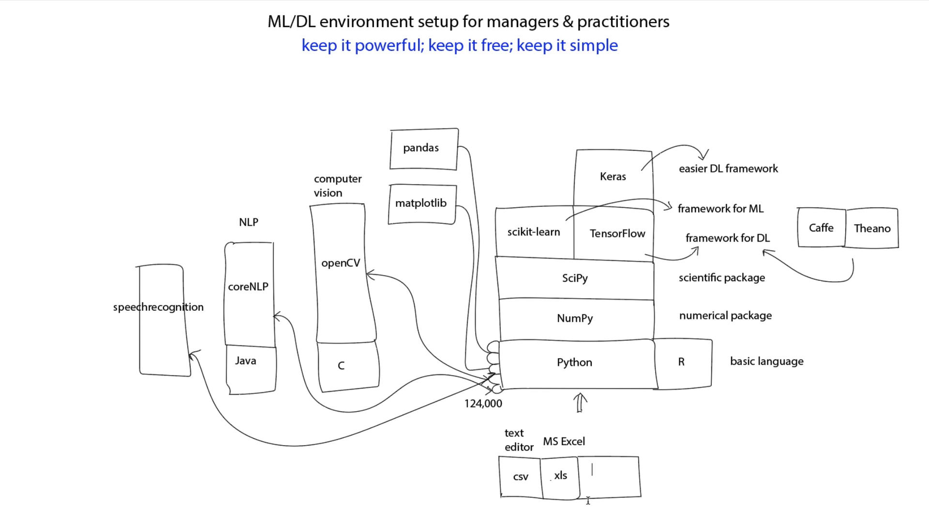
type("RDMS")
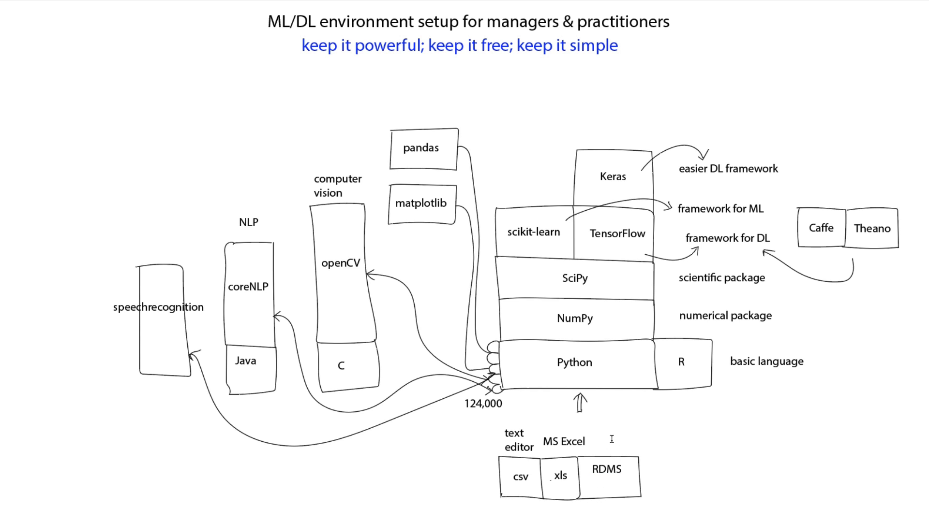
type("Oracle")
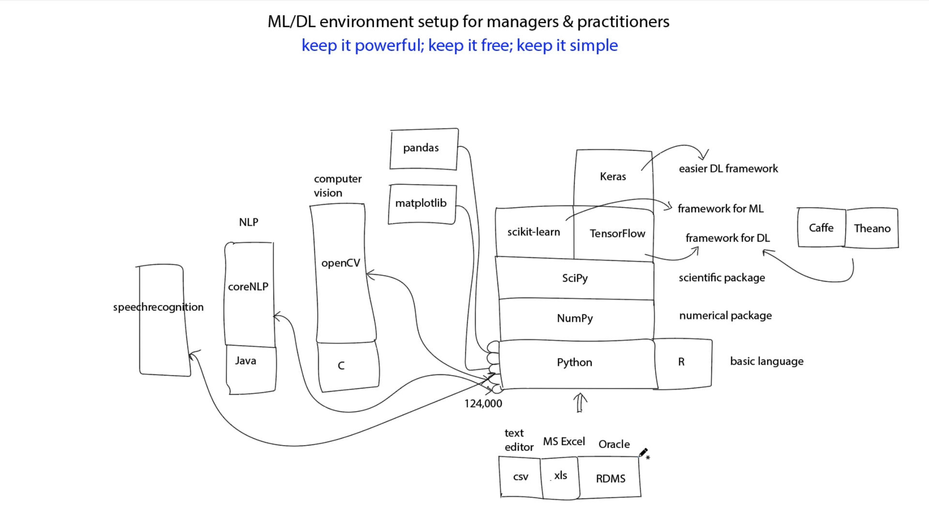
Step: Add JSON (MongoDB) and DFS (Hadoop) boxes and another data-source box after them
type("JS")
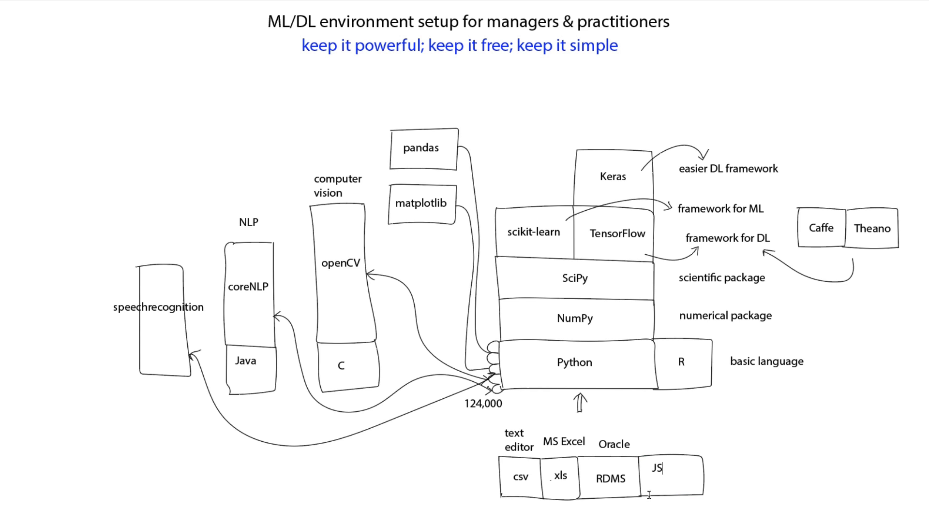
type("MongoDB")
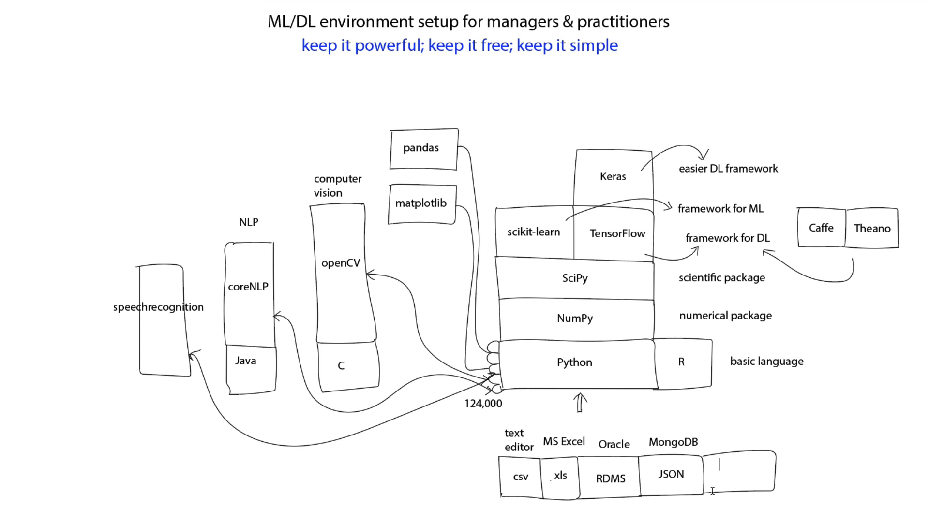
type("DFS")
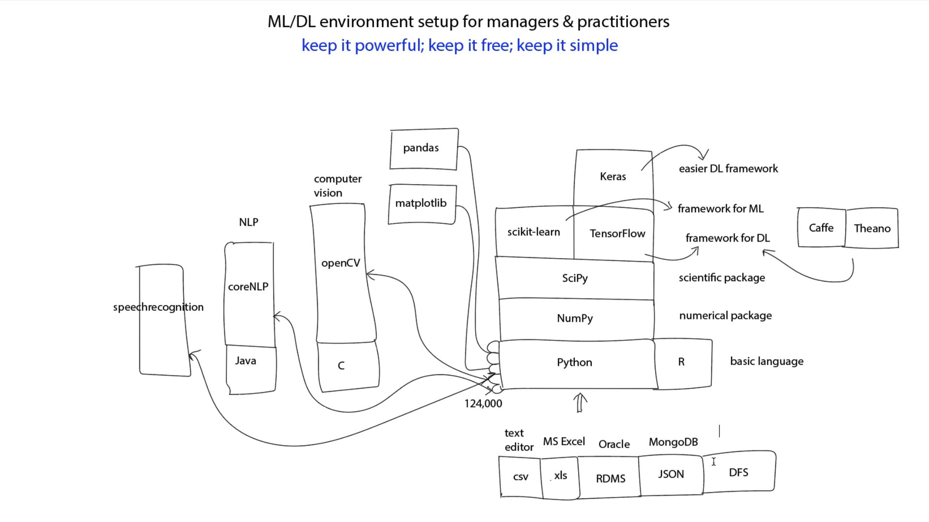
type("Hadoop")
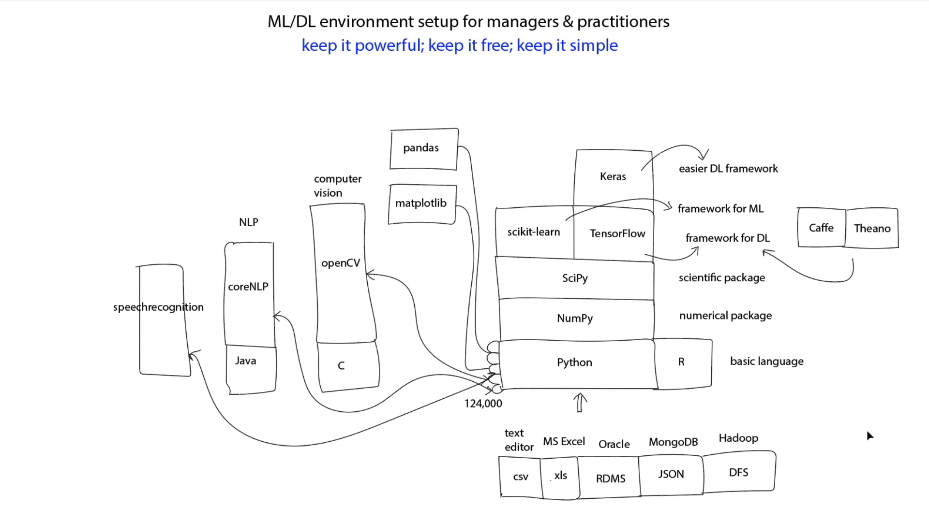
left_click_drag(776, 453, 829, 492)
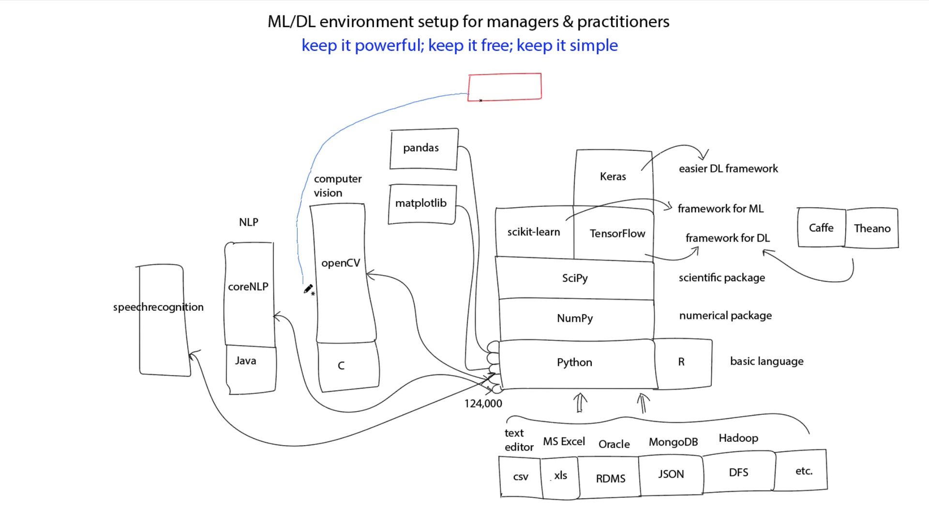
Step: Loop a red AWS outline around the Python stack and add a red Google Cloud box
left_click_drag(308, 290, 584, 237)
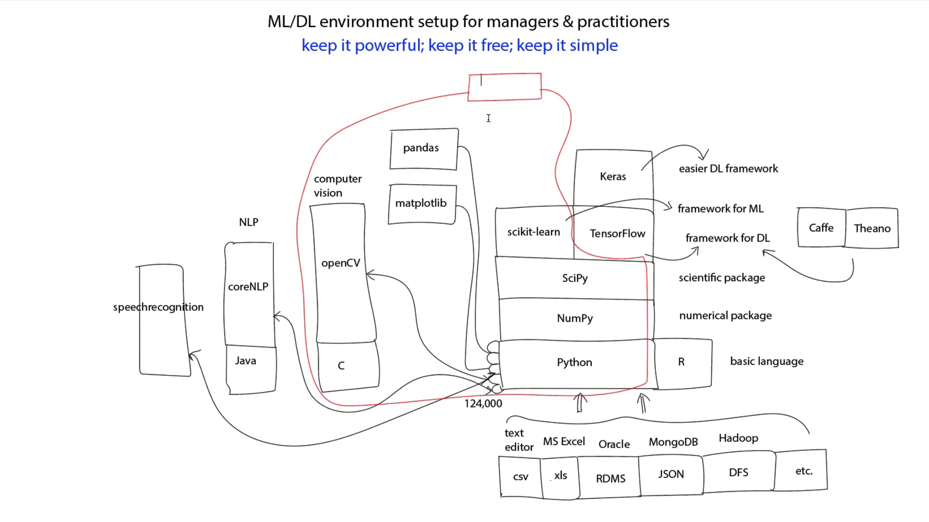
type("AWS")
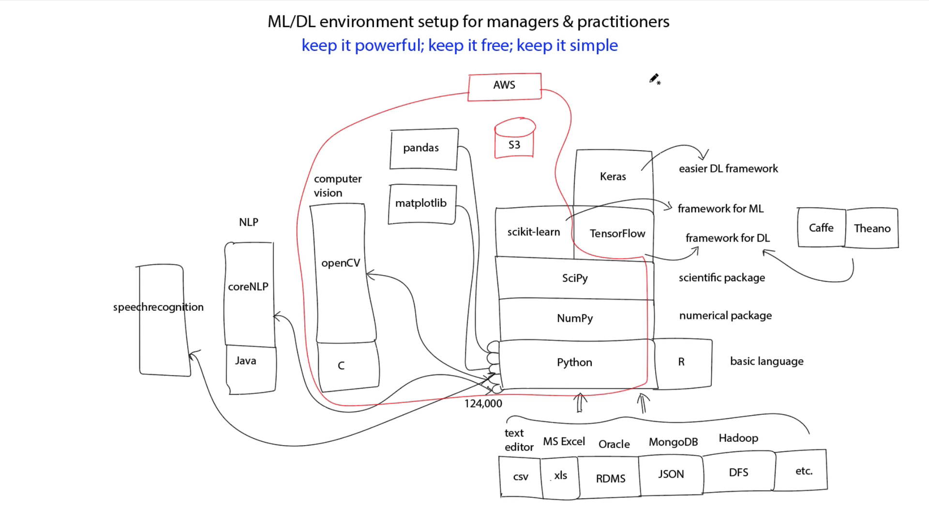
left_click_drag(649, 80, 726, 110)
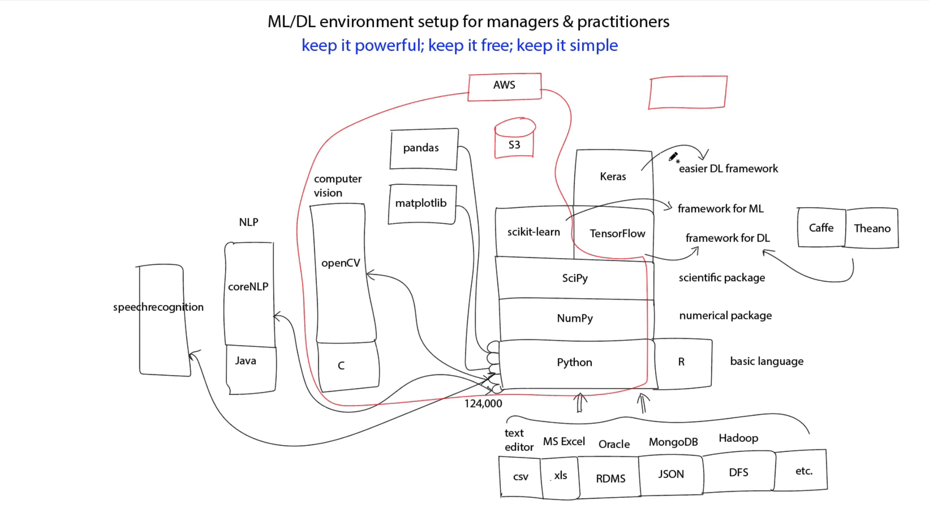
type("Google Cloud")
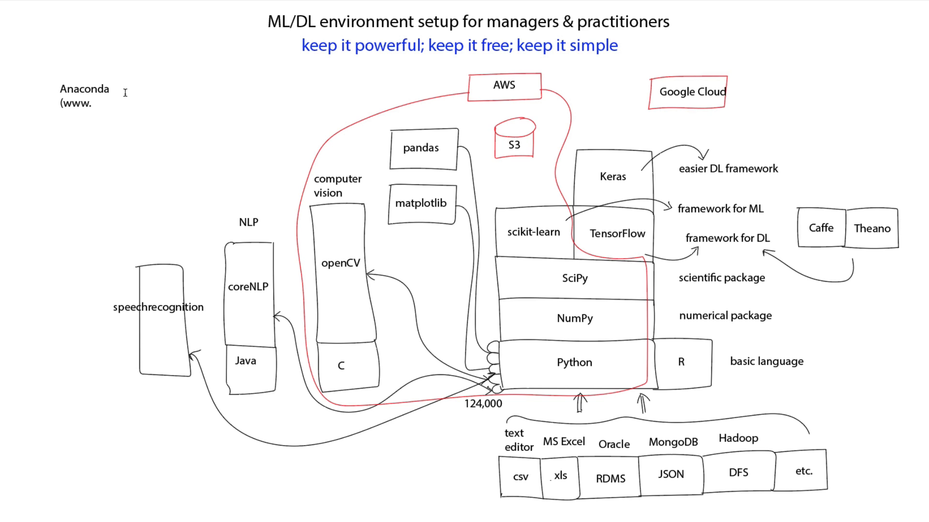
type("continuum.io)")
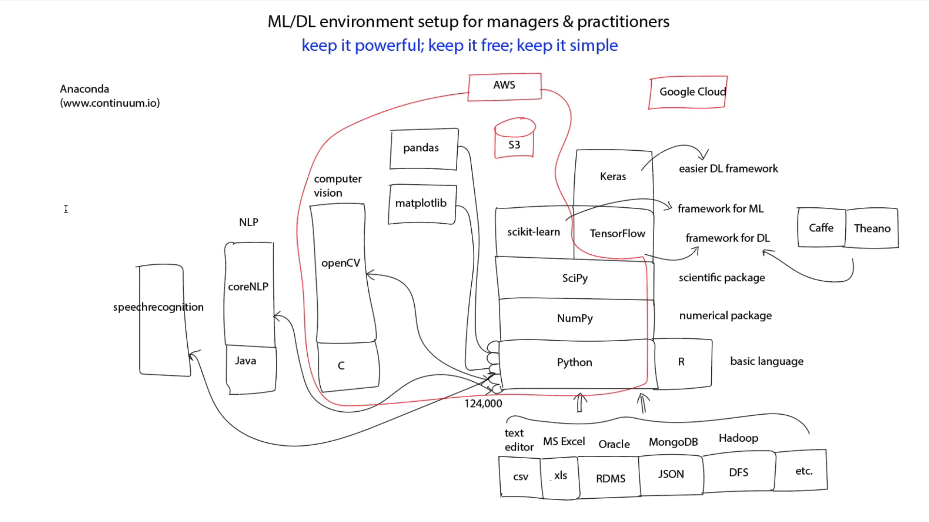
type("$> pip install scike")
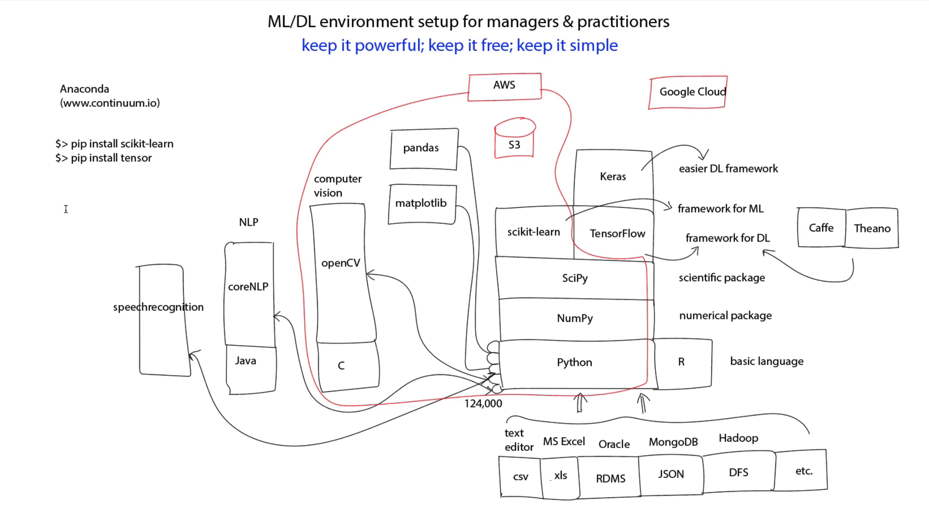
type("-flow")
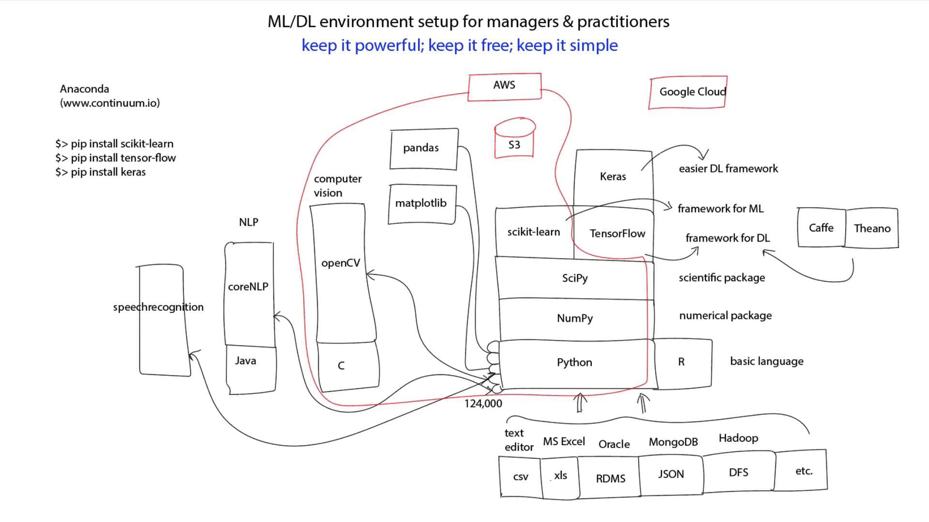
type("Jupyter Notebook")
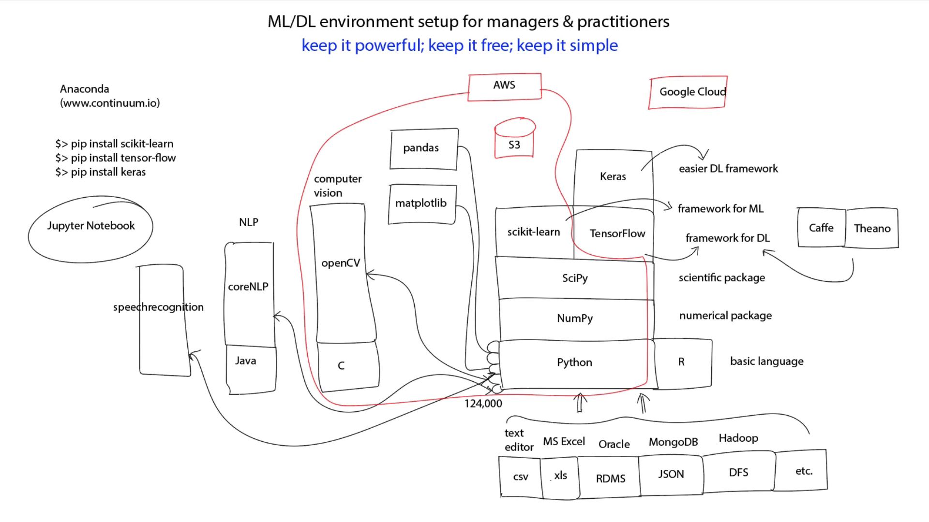
type("d")
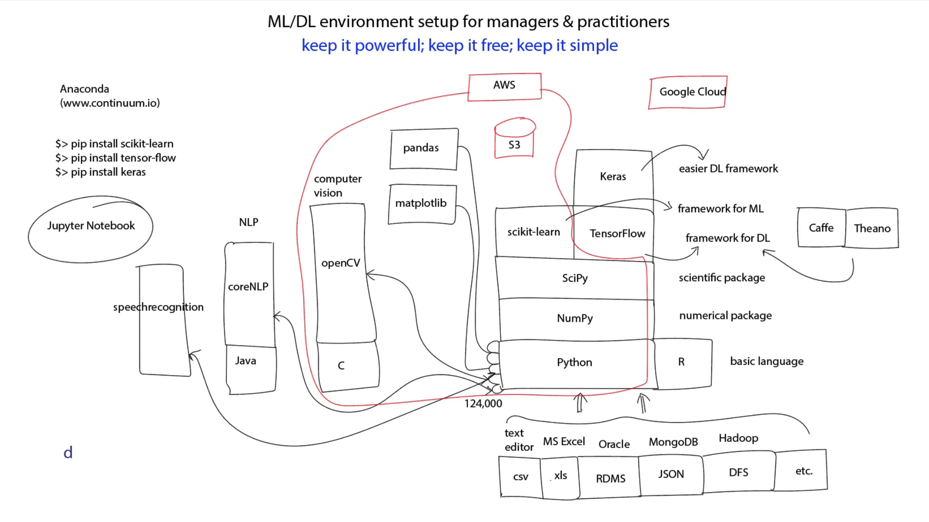
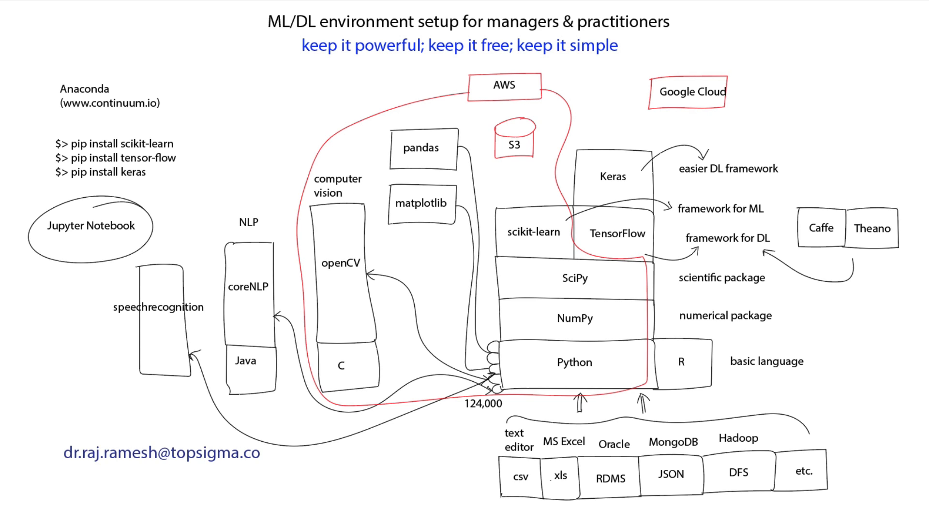